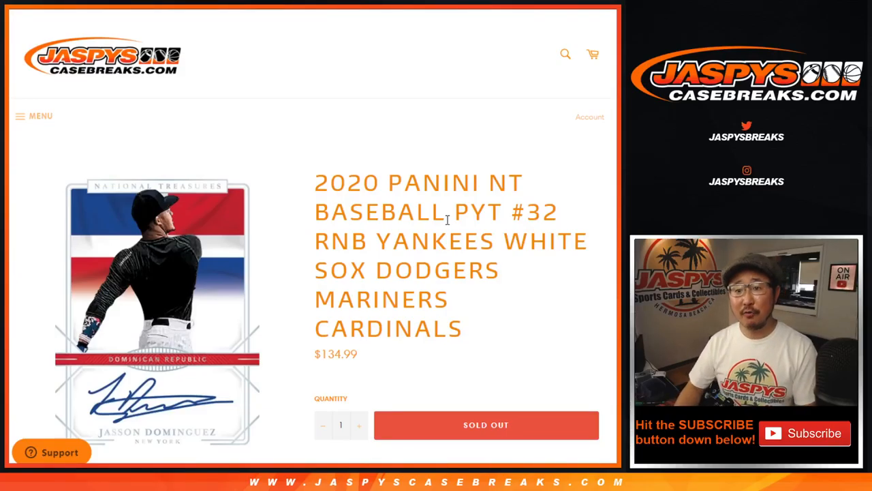
# Step: Highlight the team names in the break title and review the 10-spot description below
pyautogui.moveTo(376, 240); pyautogui.dragTo(422, 270)
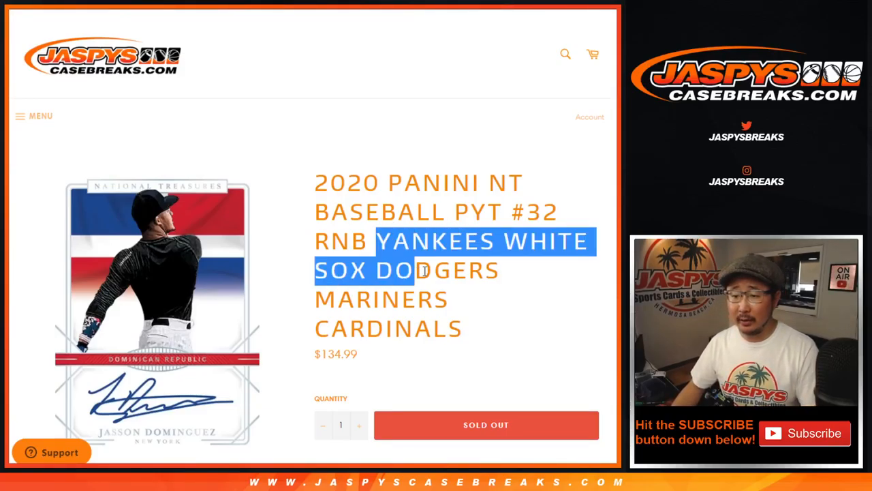
pyautogui.moveTo(423, 269); pyautogui.dragTo(463, 329)
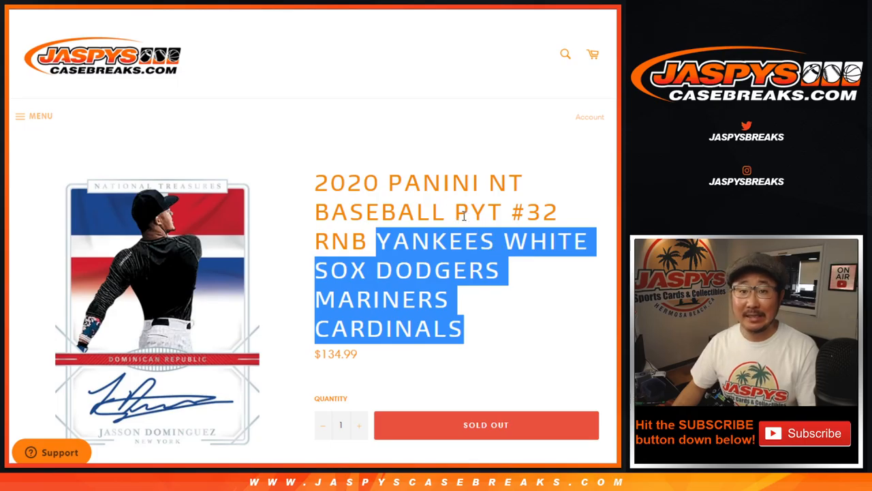
pyautogui.scroll(-3)
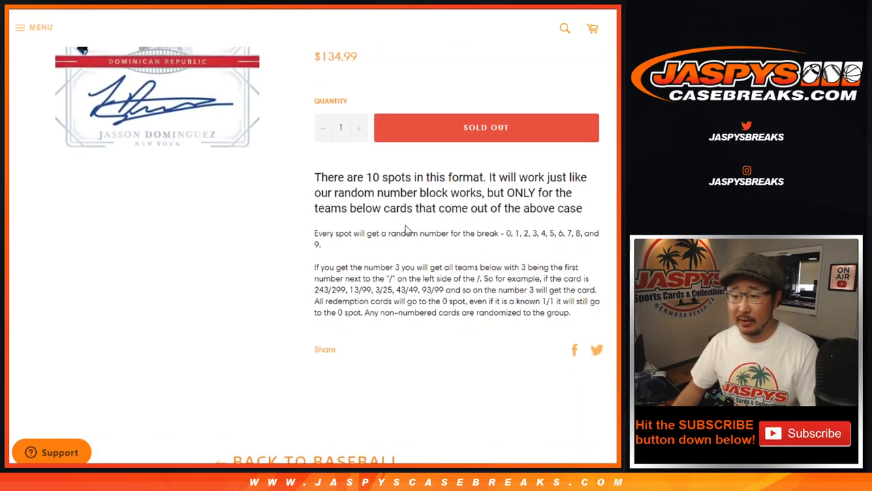
pyautogui.scroll(3)
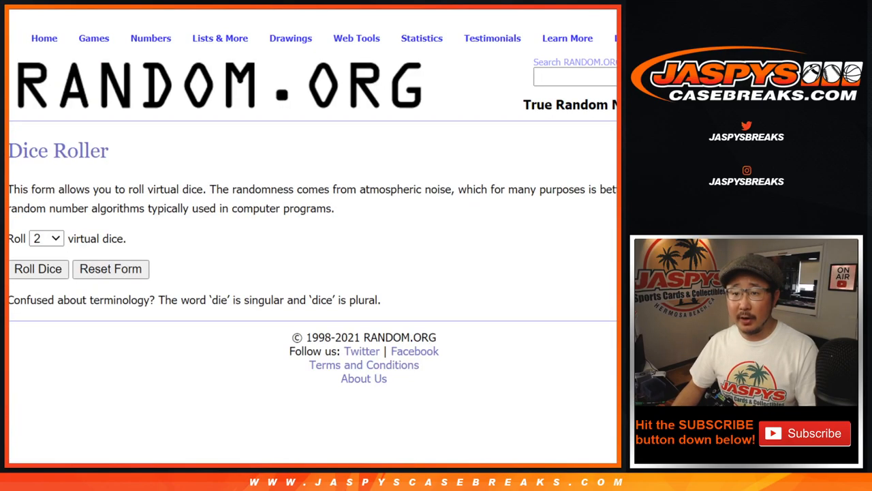
# Step: Shuffle the ten entrant names in the List Randomizer four times over
pyautogui.click(38, 269)
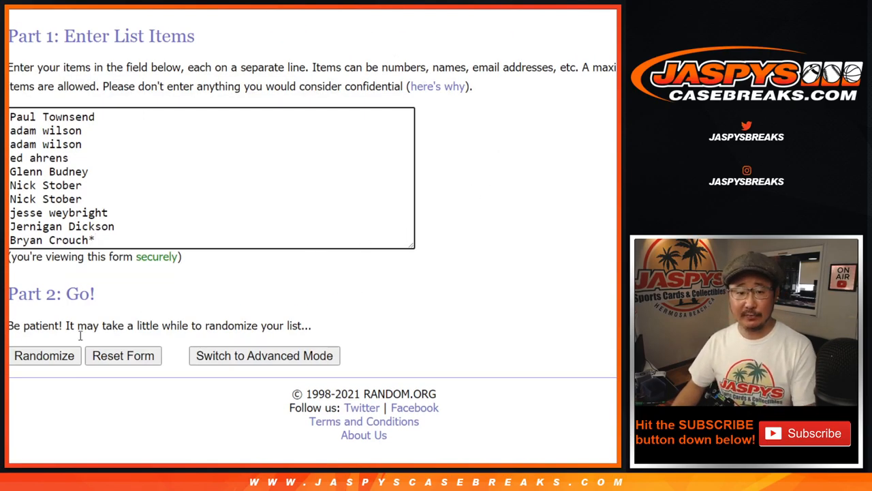
pyautogui.click(44, 354)
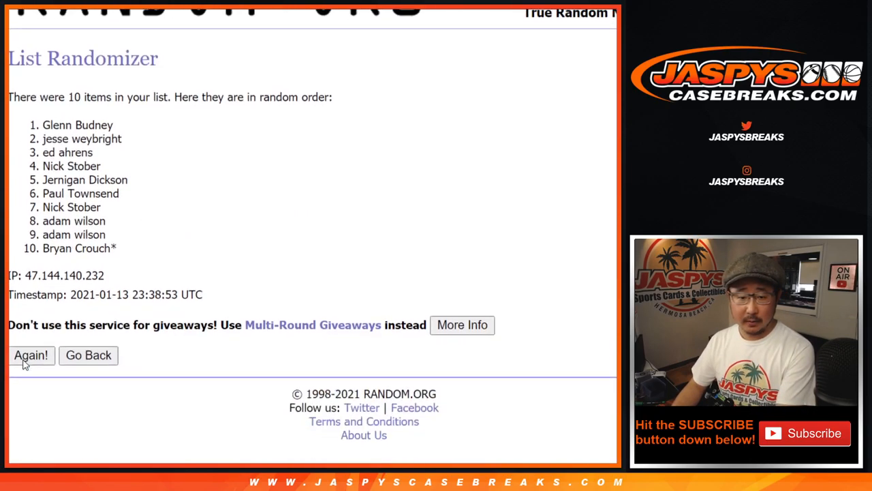
pyautogui.click(30, 354)
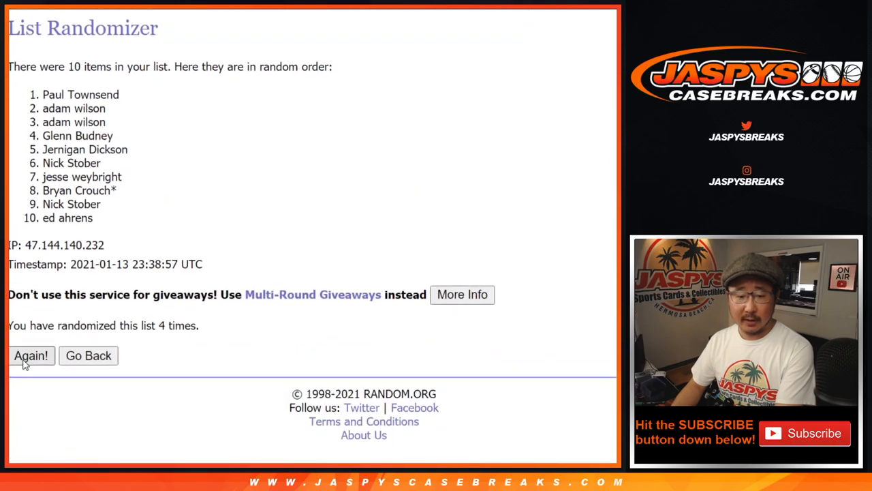
pyautogui.click(30, 354)
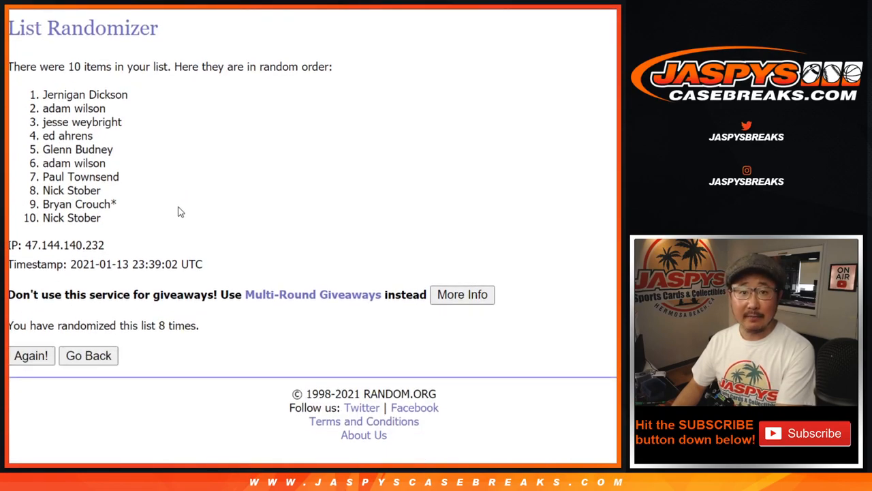
pyautogui.click(30, 355)
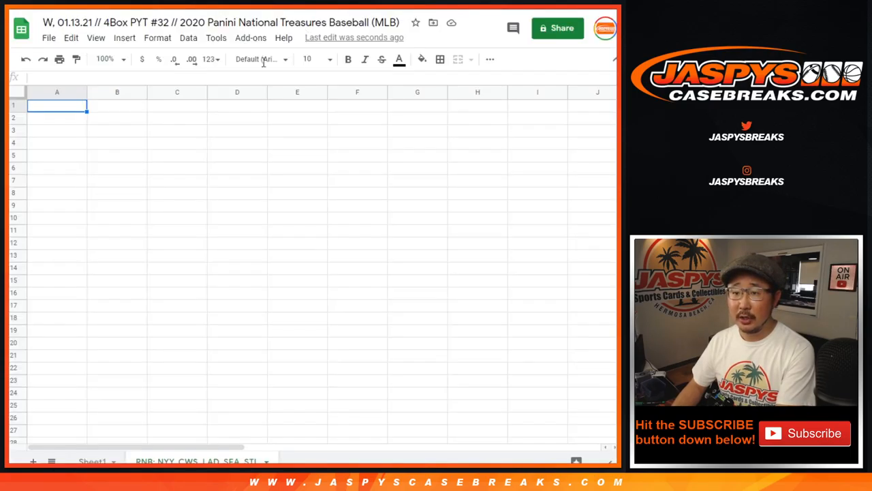
# Step: Bring up the cell A1 options in the empty sheet for pasting the list
pyautogui.rightClick(57, 107)
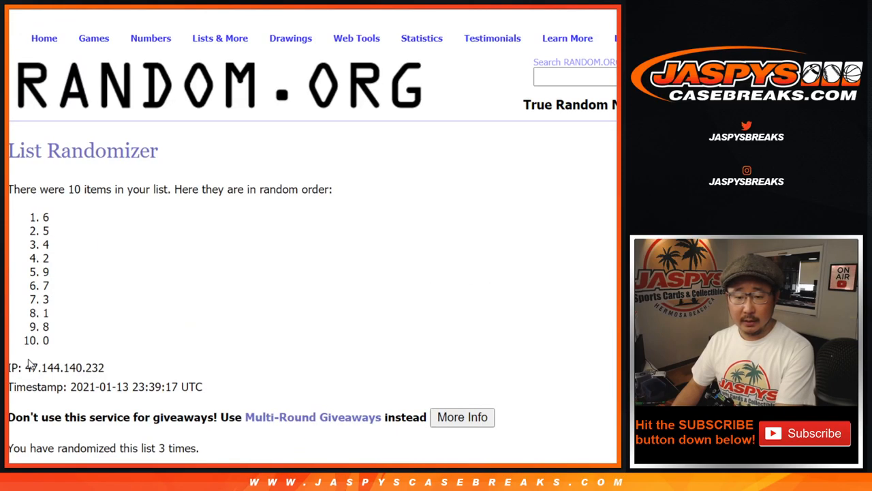
# Step: Re-shuffle the numbers 0 through 9 three more times
pyautogui.click(30, 355)
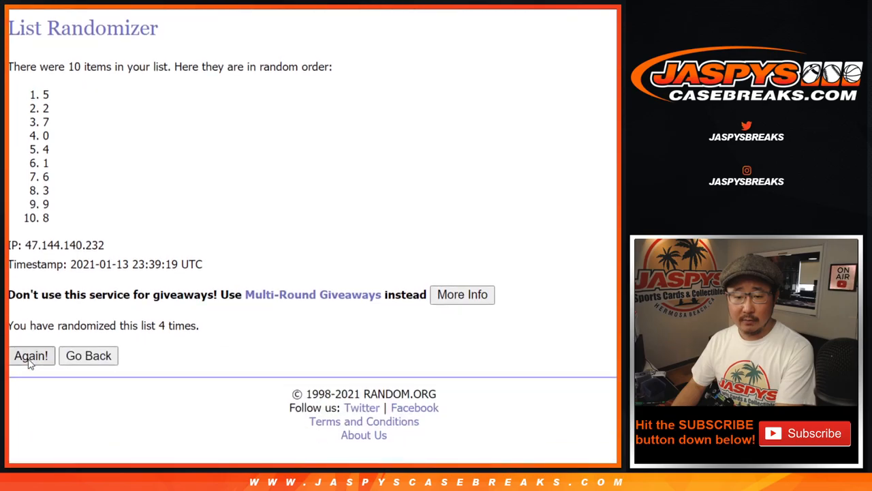
pyautogui.click(30, 354)
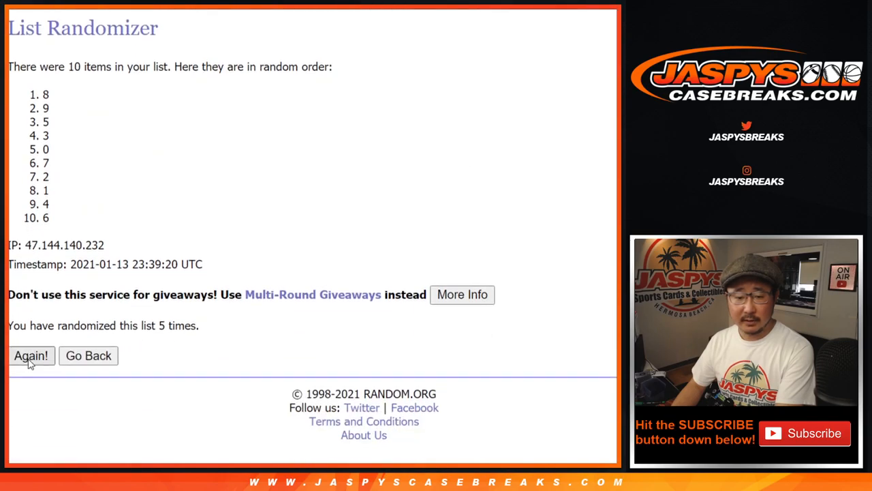
pyautogui.click(30, 354)
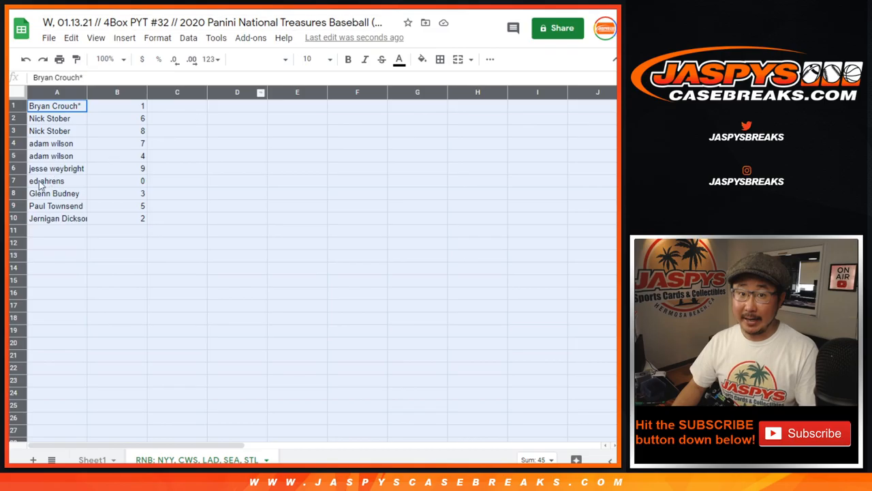
# Step: Apply Nunito at size 18 to the list, widen column A and select all names and numbers
pyautogui.click(257, 60)
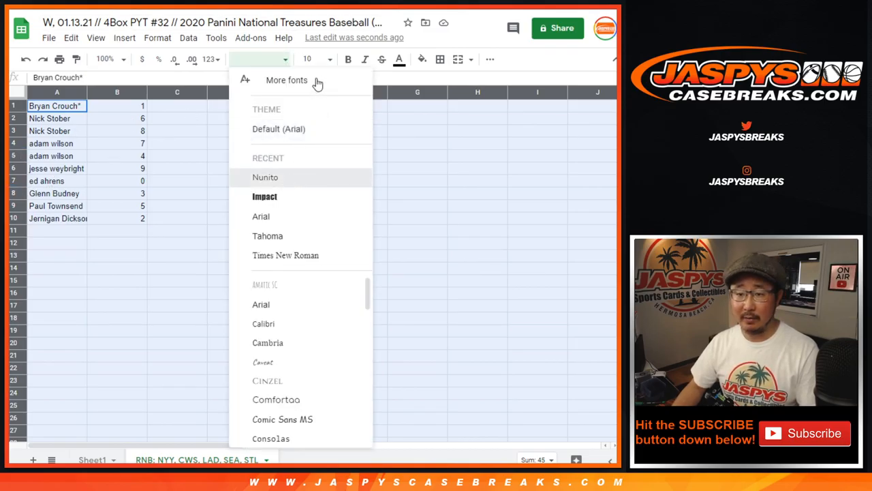
pyautogui.click(264, 177)
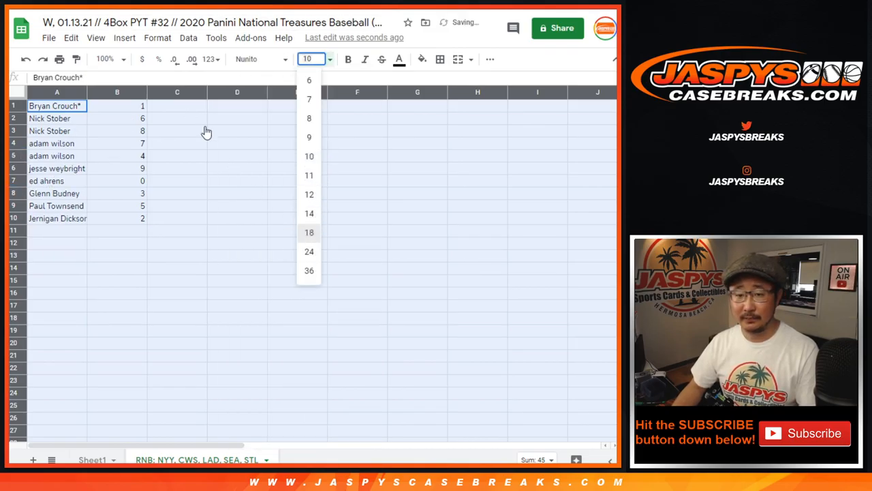
pyautogui.click(308, 231)
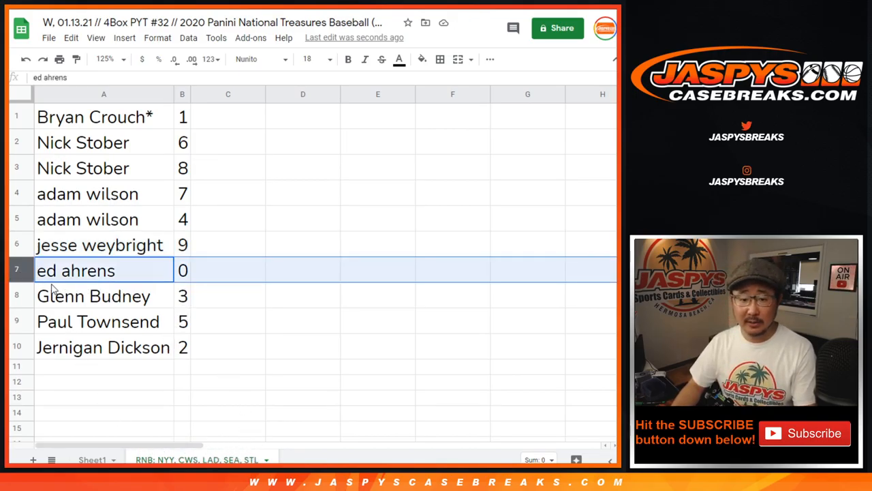
pyautogui.click(93, 294)
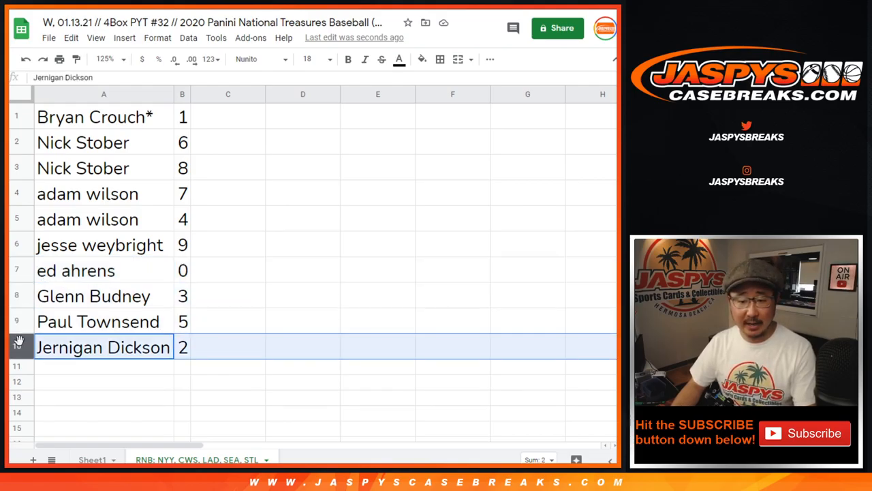
pyautogui.click(188, 39)
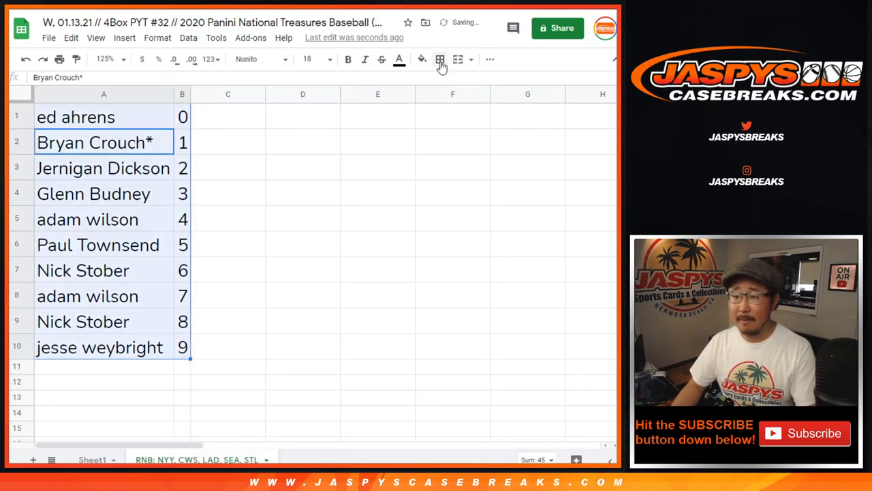
# Step: Center the names and numbers horizontally in their cells
pyautogui.click(491, 60)
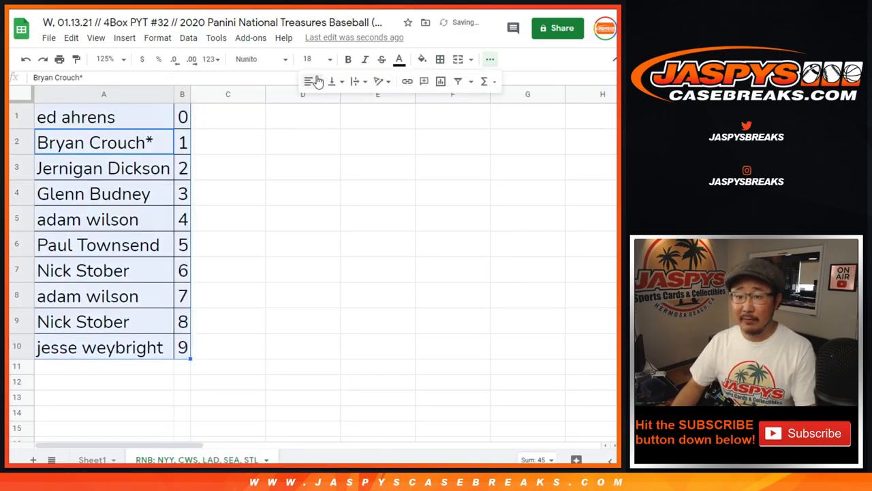
pyautogui.click(308, 82)
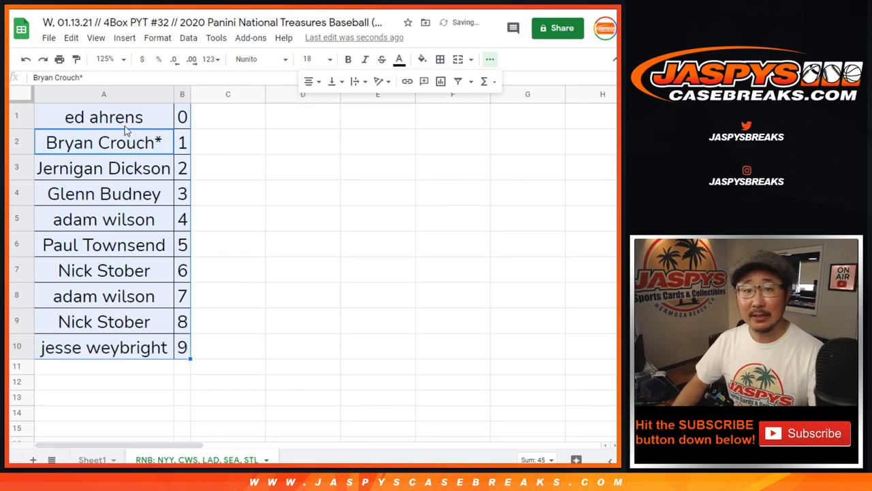